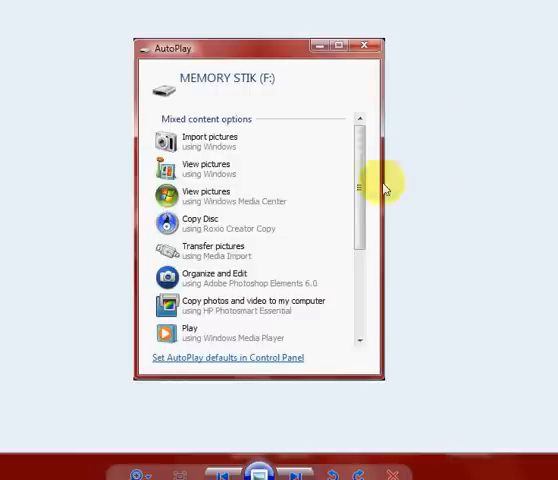
{"action": "mouse_move", "coordinate": [210, 140]}
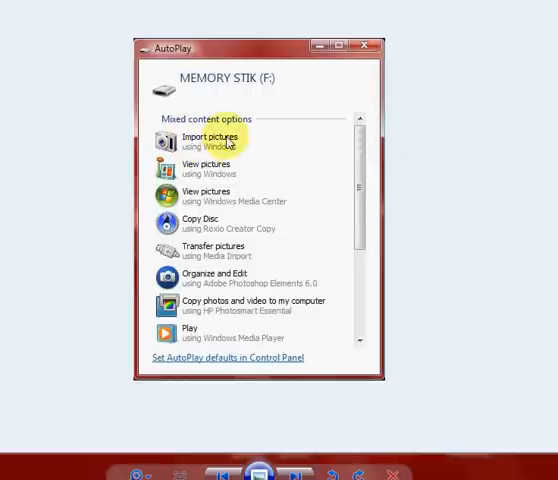
{"action": "mouse_move", "coordinate": [200, 168]}
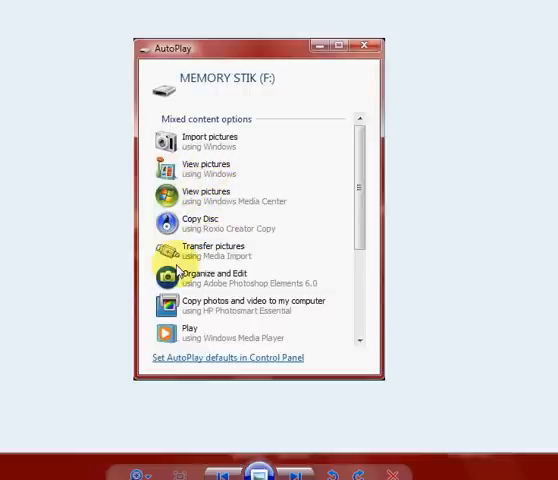
{"action": "mouse_move", "coordinate": [360, 180]}
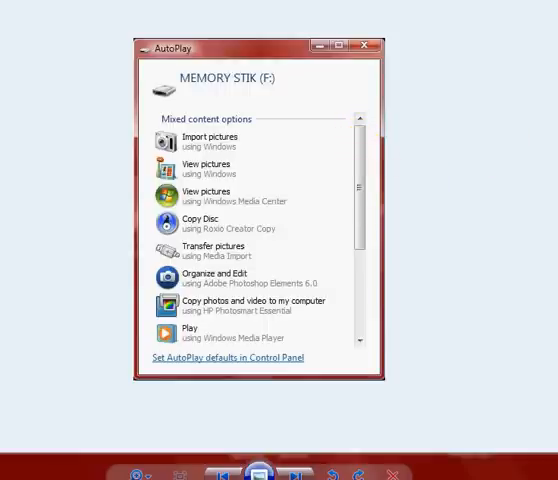
Step: Open the SMITH WASC (F:) flash drive in Windows Explorer from the AutoPlay prompt
{"action": "scroll", "scroll_direction": "down", "scroll_amount": 3}
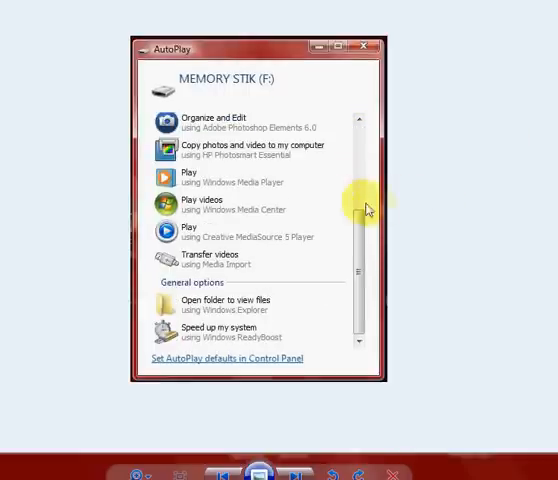
{"action": "mouse_move", "coordinate": [300, 218]}
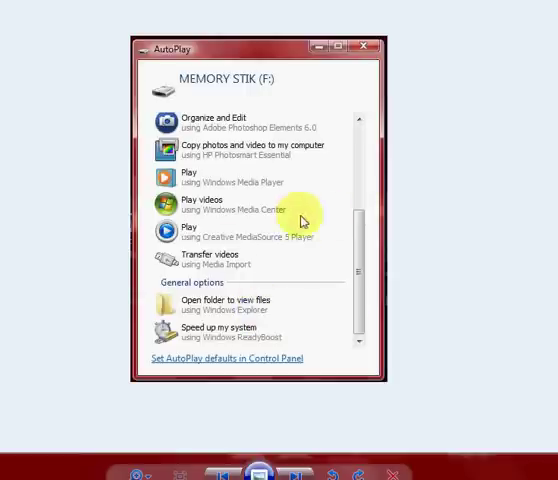
{"action": "mouse_move", "coordinate": [336, 292]}
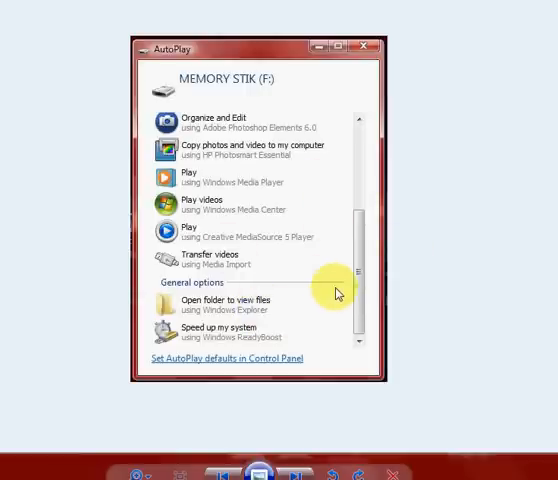
{"action": "mouse_move", "coordinate": [220, 316]}
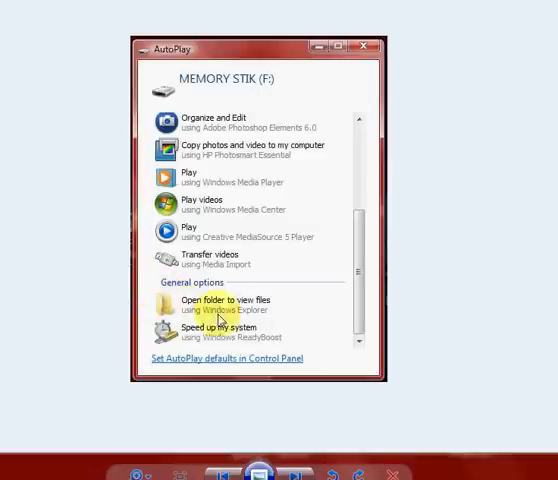
{"action": "mouse_move", "coordinate": [144, 304]}
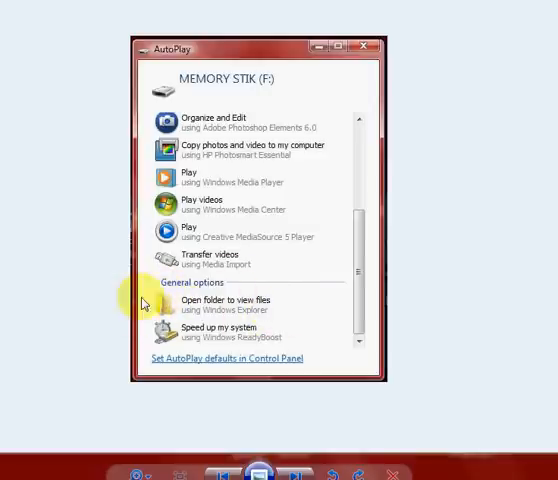
{"action": "mouse_move", "coordinate": [220, 272]}
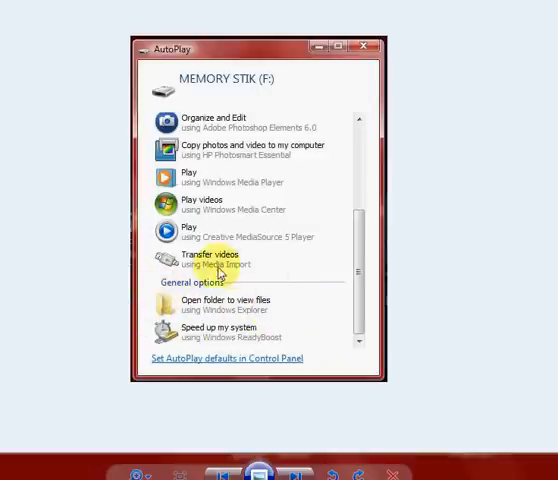
{"action": "mouse_move", "coordinate": [200, 80]}
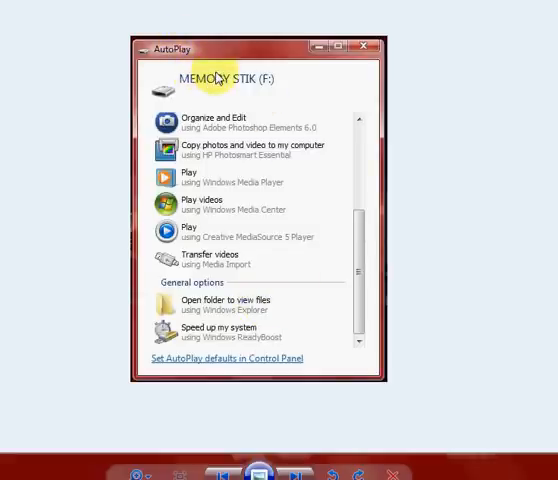
{"action": "mouse_move", "coordinate": [216, 78]}
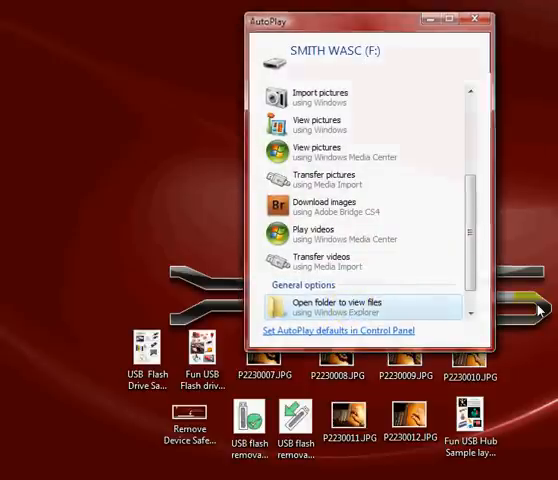
{"action": "left_click", "coordinate": [362, 300]}
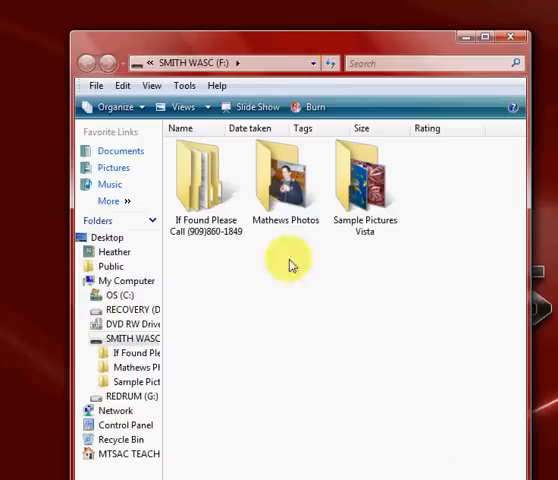
{"action": "mouse_move", "coordinate": [222, 278]}
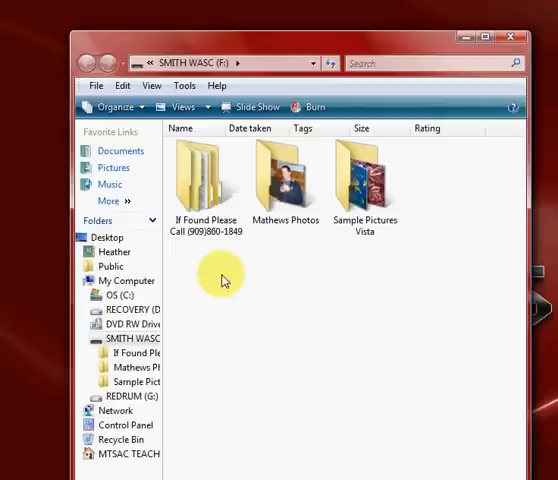
{"action": "mouse_move", "coordinate": [284, 224]}
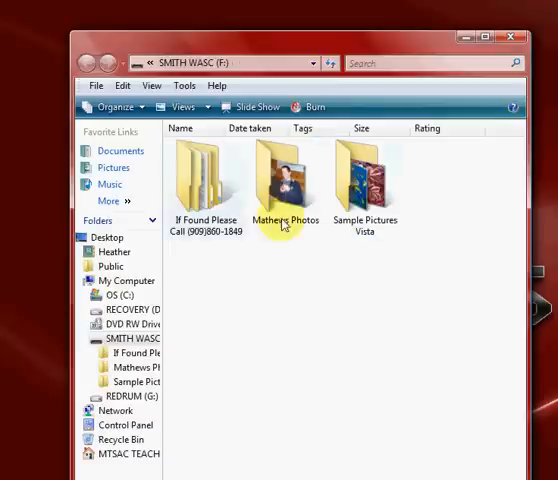
Step: Open the Sample Pictures Vista folder on the flash drive
{"action": "double_click", "coordinate": [364, 180]}
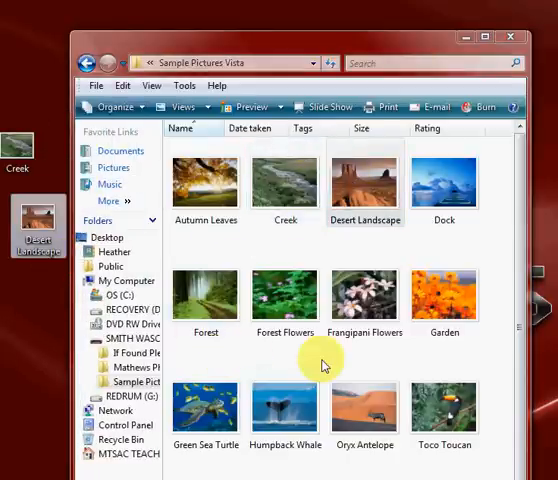
{"action": "mouse_move", "coordinate": [364, 184]}
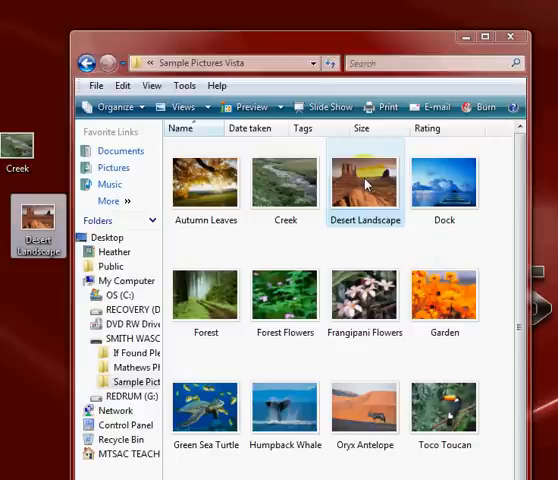
Step: Copy the Forest Flowers picture and paste it onto the desktop via context menus
{"action": "right_click", "coordinate": [284, 292]}
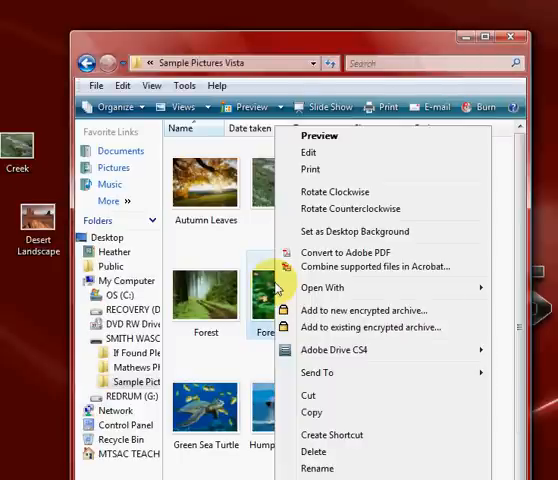
{"action": "mouse_move", "coordinate": [268, 290]}
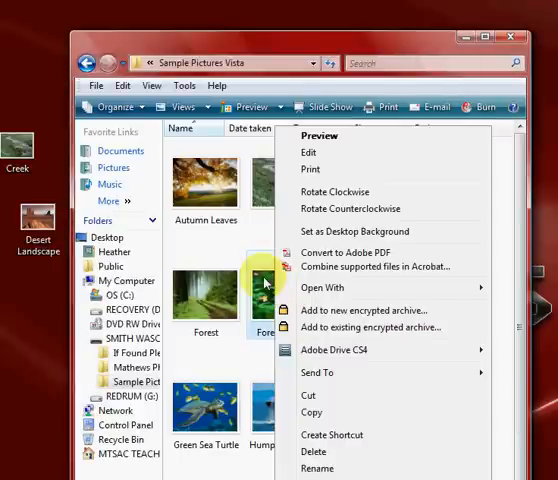
{"action": "mouse_move", "coordinate": [314, 370]}
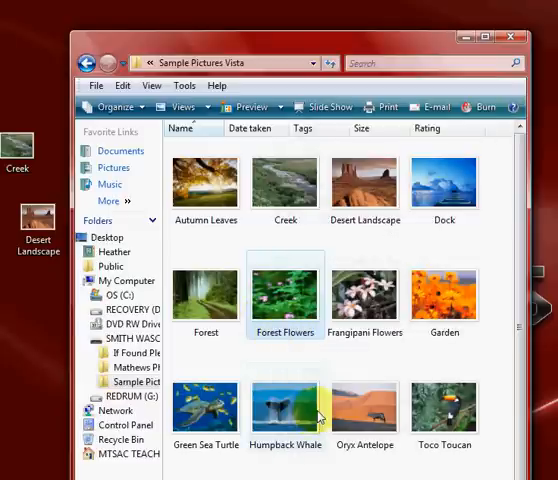
{"action": "mouse_move", "coordinate": [40, 292]}
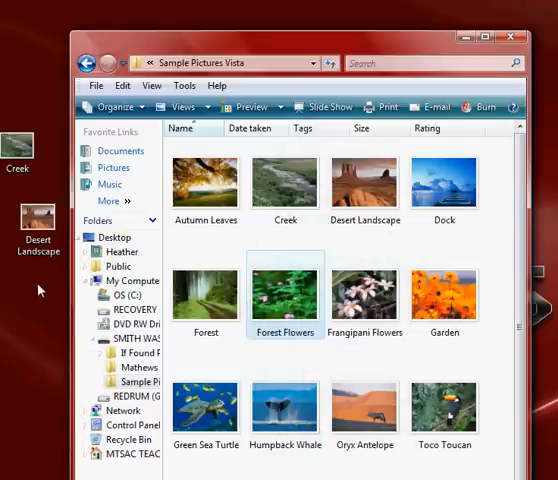
{"action": "right_click", "coordinate": [38, 292]}
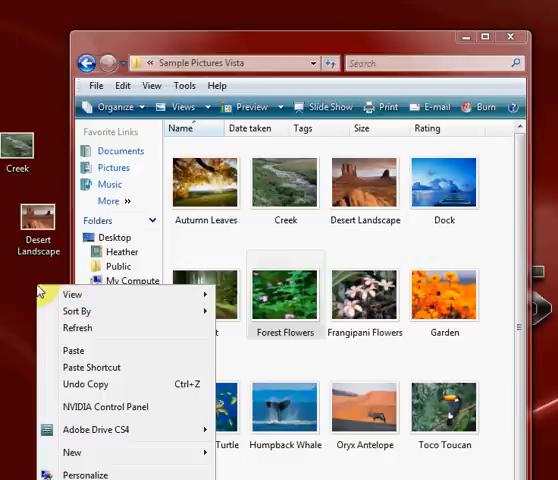
{"action": "mouse_move", "coordinate": [72, 350]}
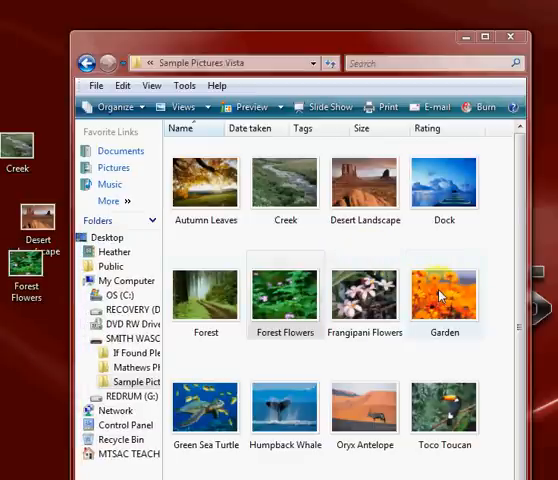
{"action": "right_click", "coordinate": [444, 294]}
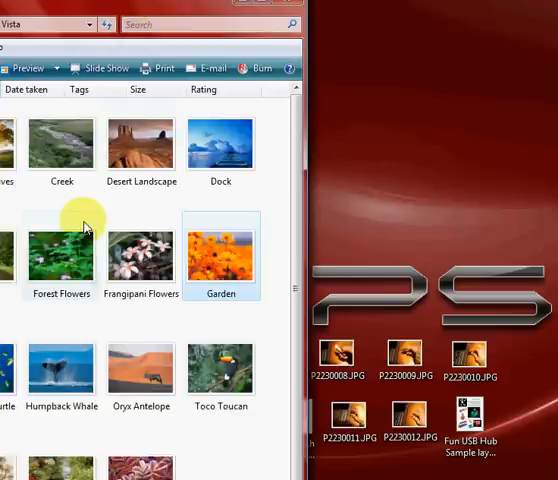
Step: Bring up the context menu on Frangipani Flowers to copy it to the desktop
{"action": "right_click", "coordinate": [140, 256]}
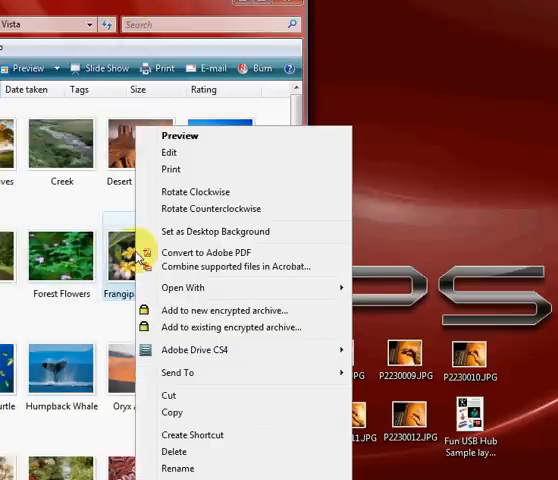
{"action": "mouse_move", "coordinate": [178, 372]}
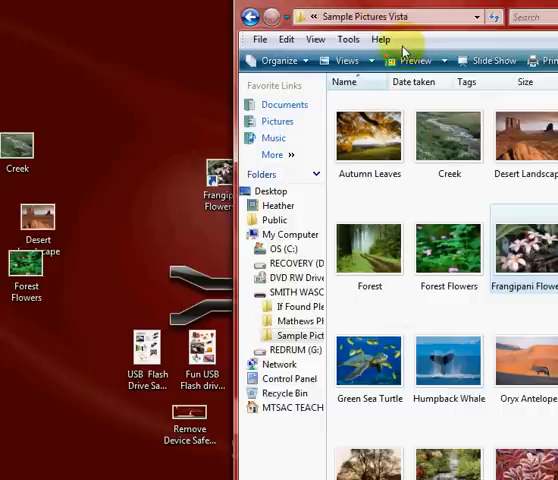
{"action": "mouse_move", "coordinate": [404, 50]}
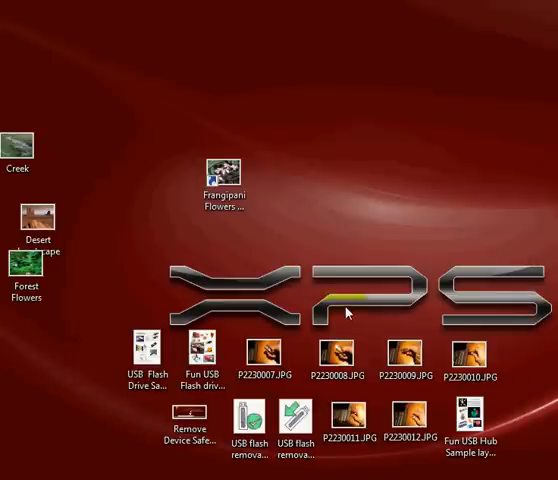
Step: Browse to My Computer from the Start menu and open the flash drive (F:)
{"action": "left_click", "coordinate": [20, 476]}
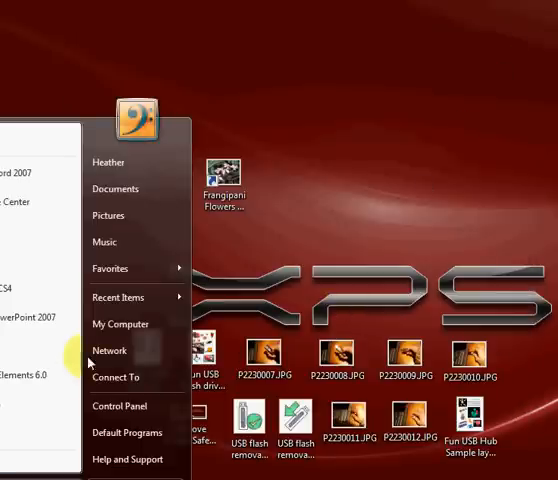
{"action": "left_click", "coordinate": [120, 324]}
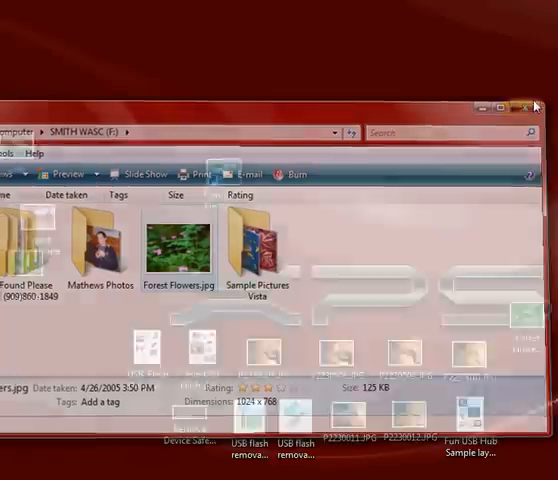
{"action": "left_click", "coordinate": [528, 106]}
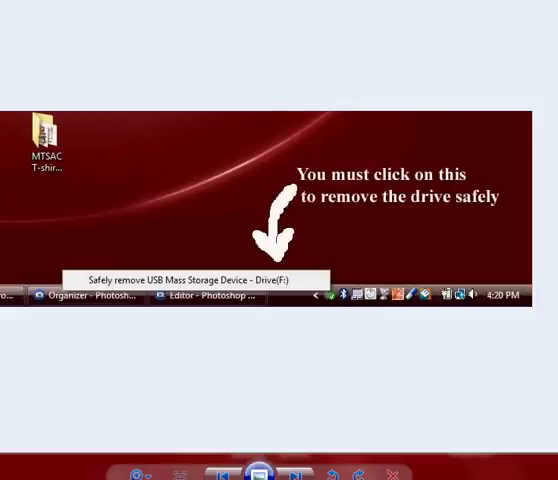
{"action": "mouse_move", "coordinate": [440, 288]}
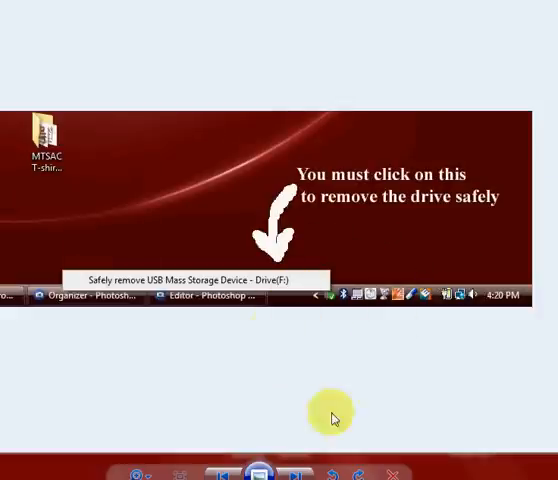
{"action": "mouse_move", "coordinate": [350, 344]}
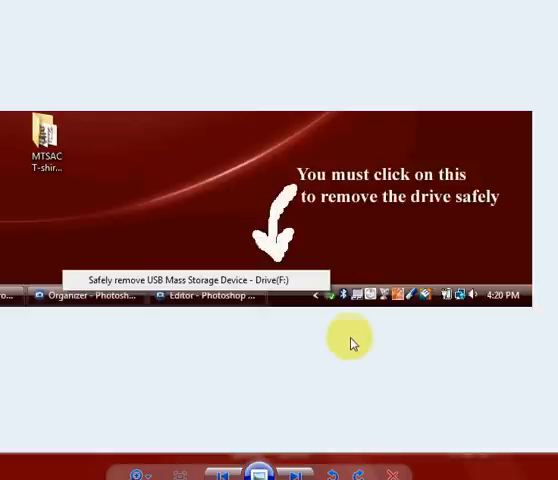
{"action": "mouse_move", "coordinate": [322, 320]}
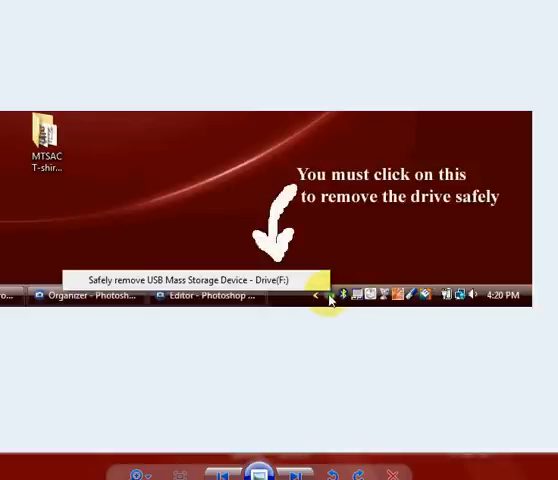
{"action": "mouse_move", "coordinate": [330, 134]}
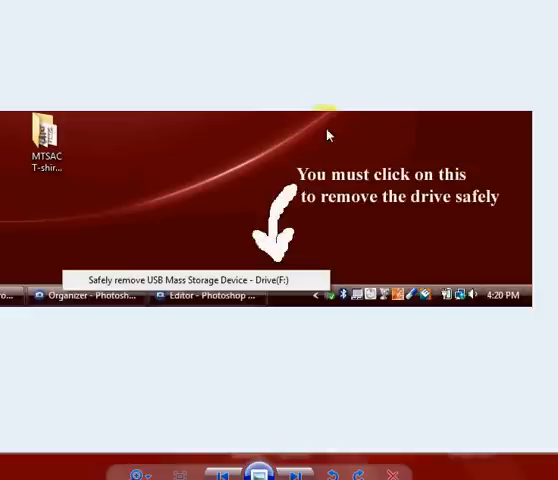
{"action": "mouse_move", "coordinate": [318, 284]}
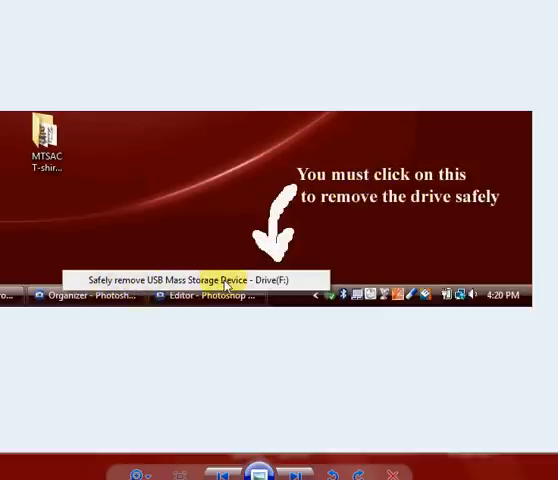
{"action": "mouse_move", "coordinate": [258, 180]}
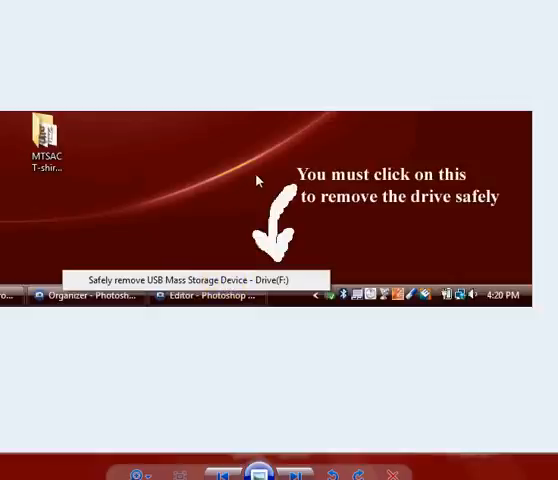
{"action": "mouse_move", "coordinate": [224, 228]}
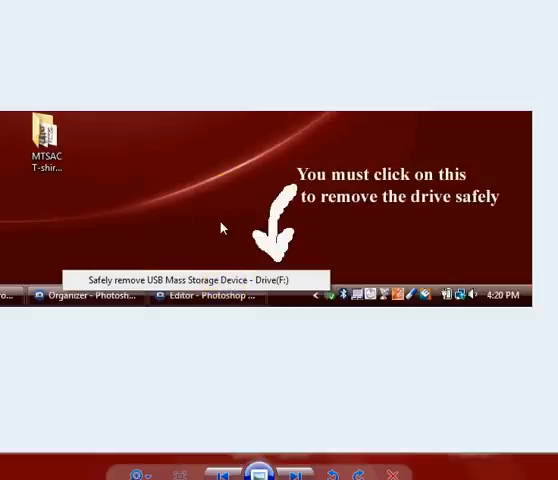
{"action": "mouse_move", "coordinate": [226, 202]}
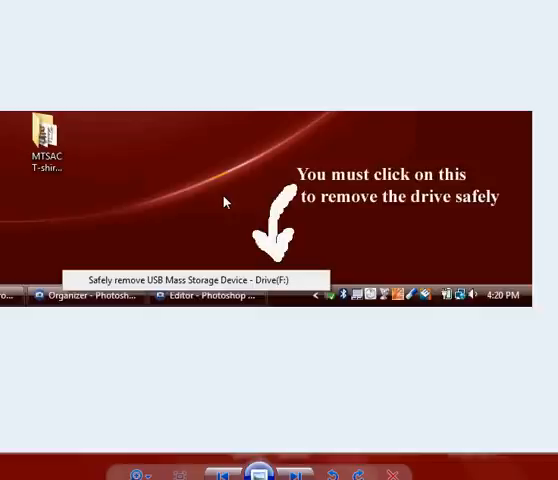
{"action": "mouse_move", "coordinate": [228, 188]}
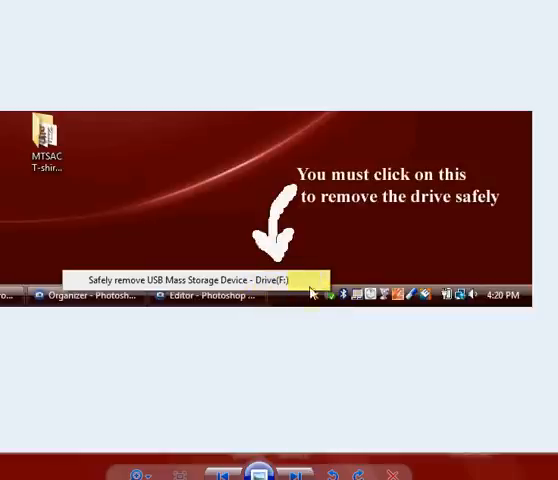
{"action": "mouse_move", "coordinate": [344, 316]}
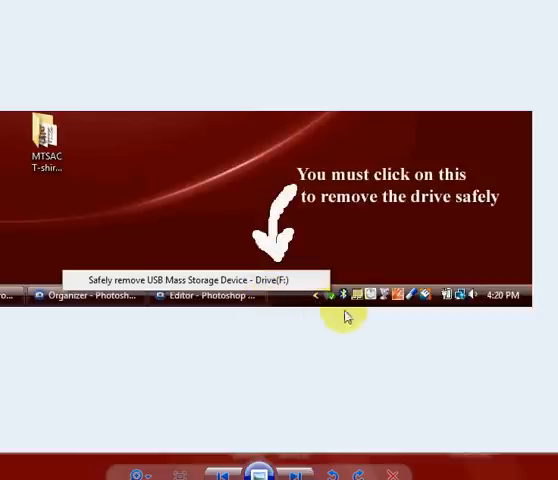
{"action": "mouse_move", "coordinate": [318, 292]}
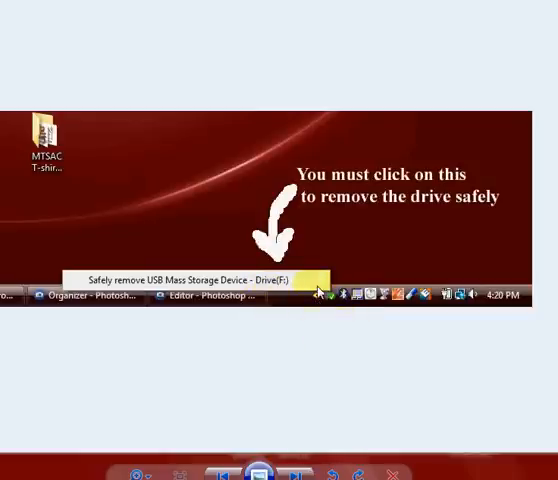
{"action": "mouse_move", "coordinate": [332, 316]}
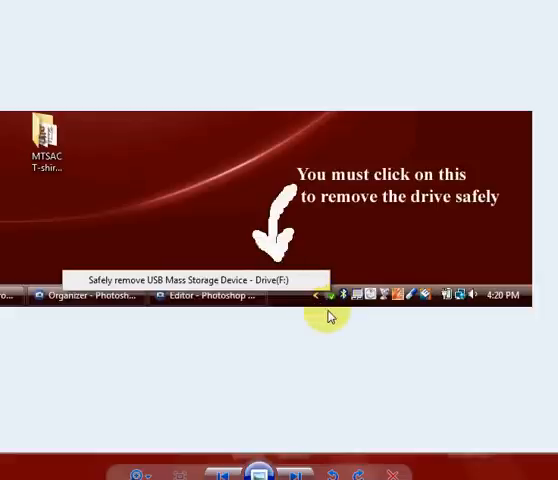